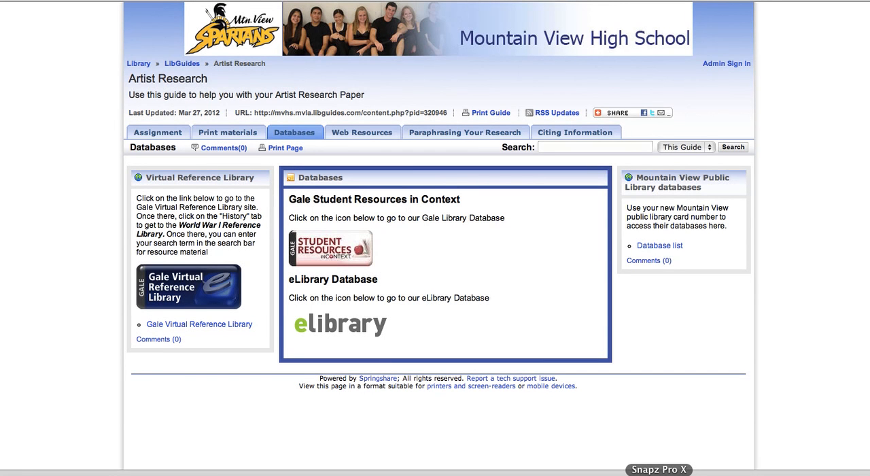
mouse_move(696, 280)
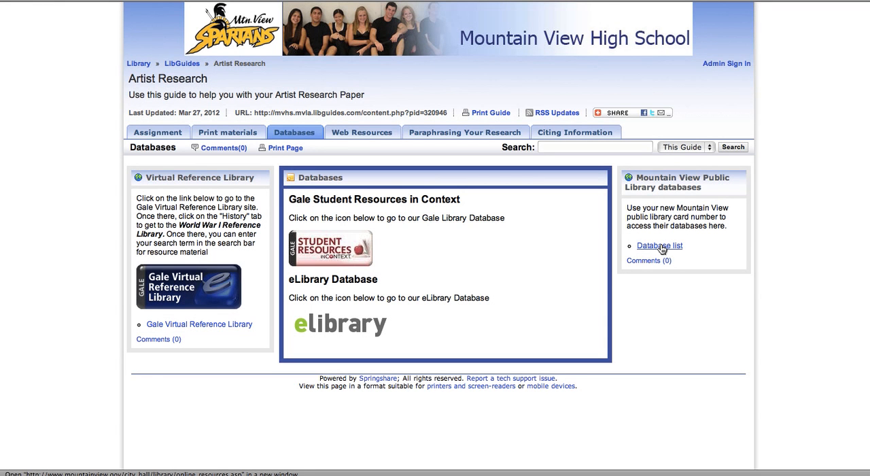
Open the Mountain View Public Library's database list
click(658, 245)
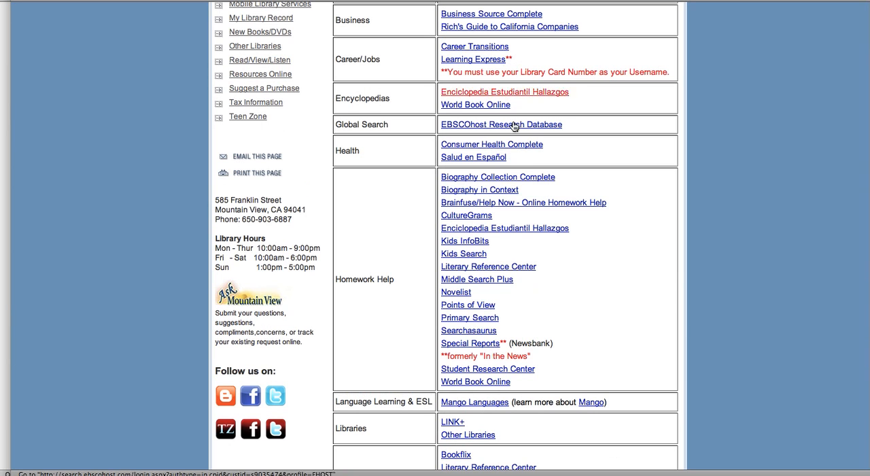
mouse_move(479, 128)
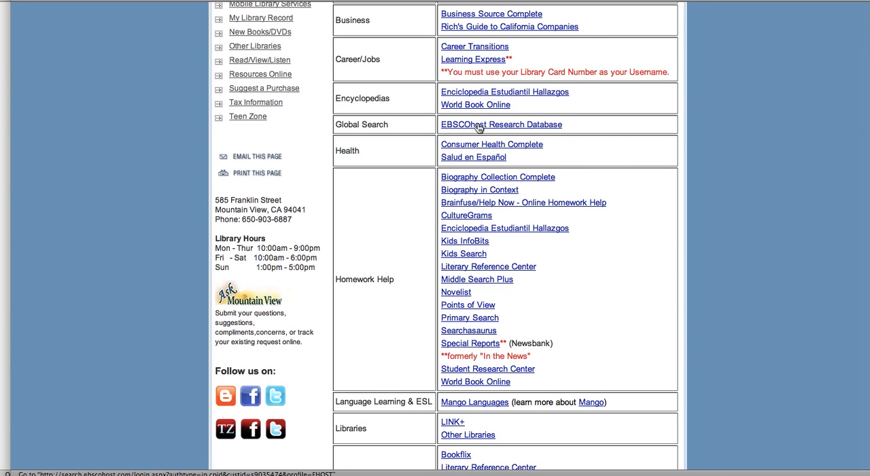
Go to EBSCOhost Research Database and enter library card number 2000
click(501, 124)
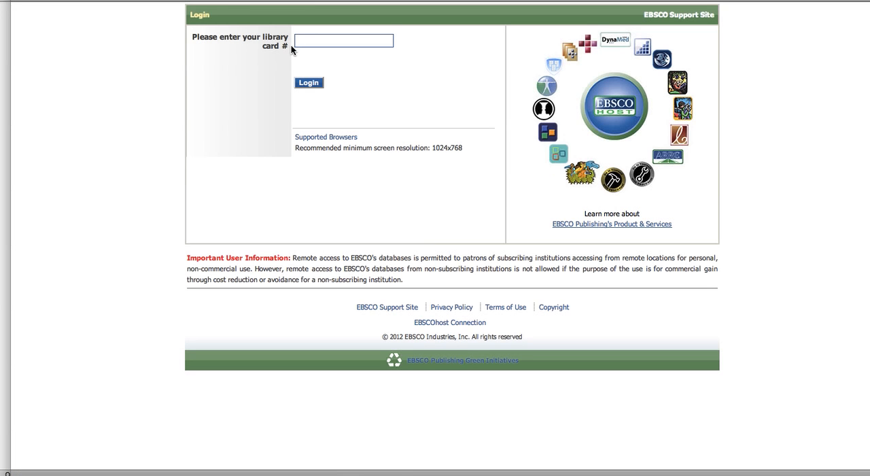
click(344, 40)
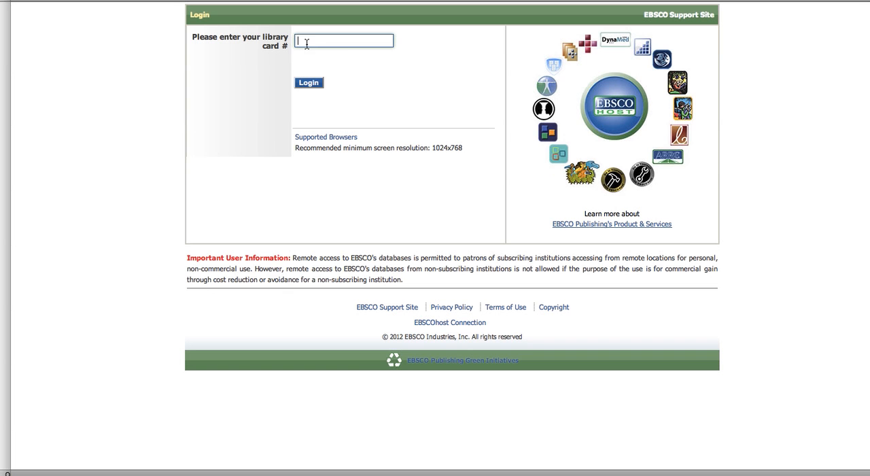
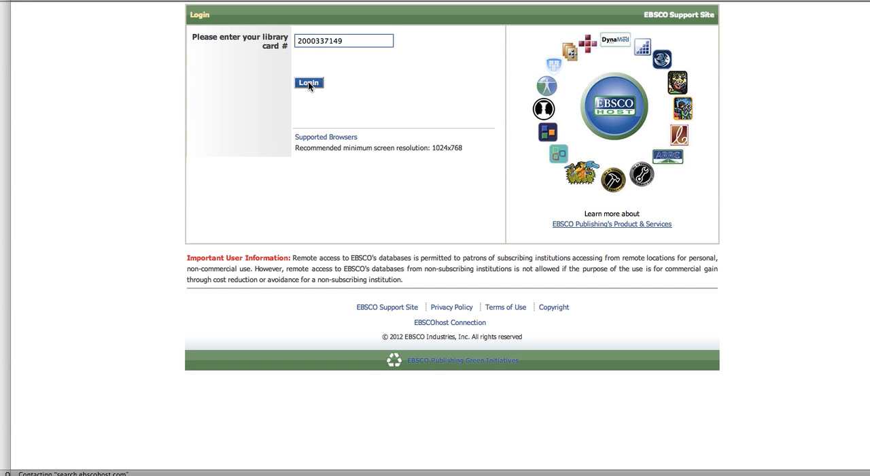
Log in and select MasterFILE Premier and Academic Search Complete, then continue to basic search
click(309, 81)
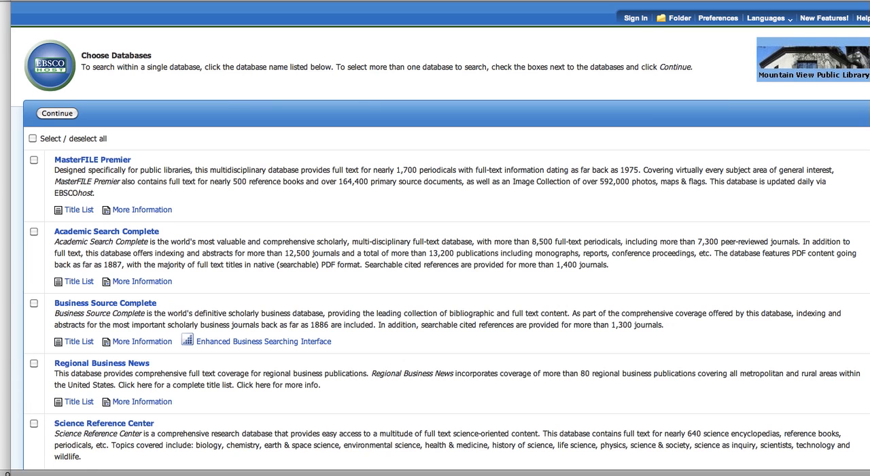
scroll(down, 3)
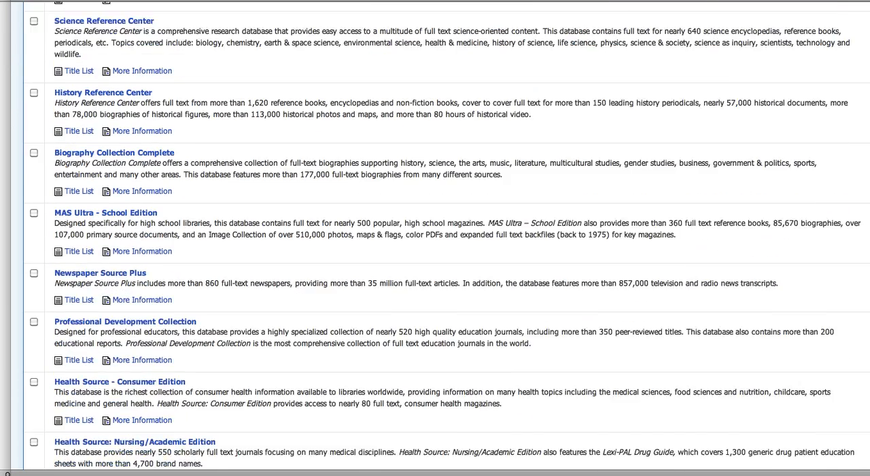
scroll(up, 3)
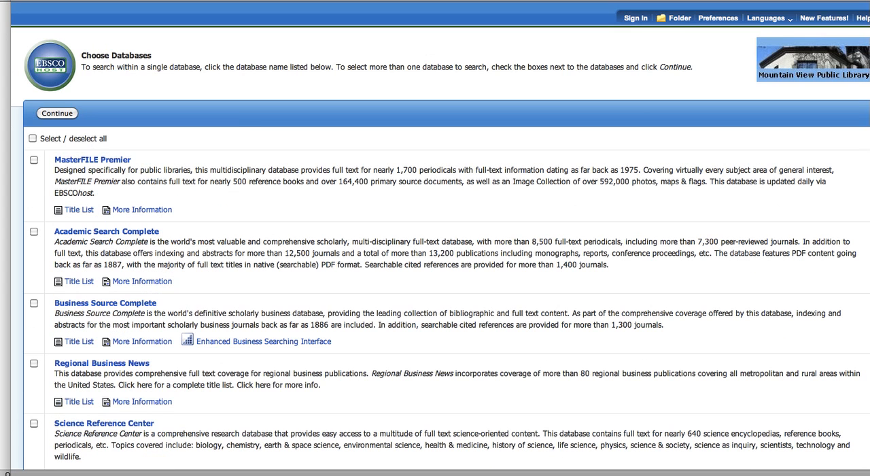
click(34, 159)
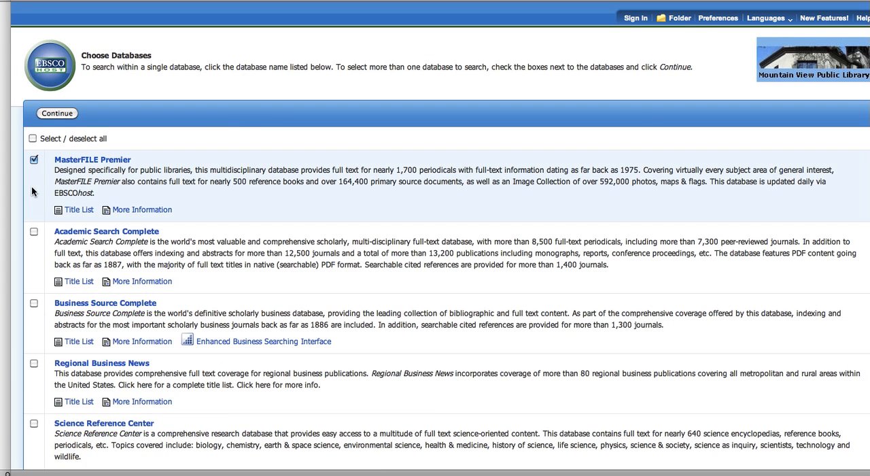
click(33, 231)
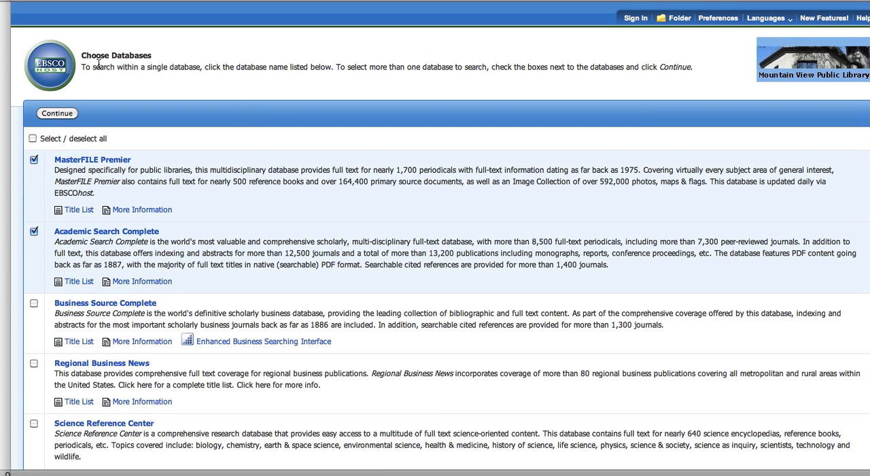
click(58, 113)
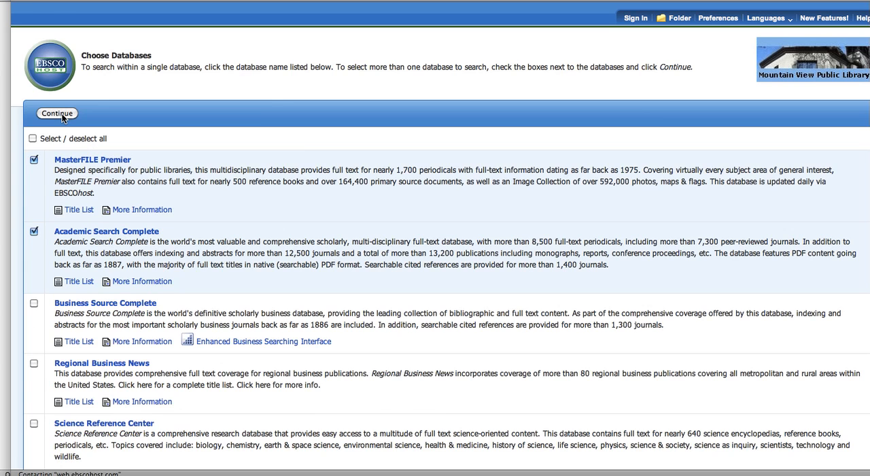
click(57, 113)
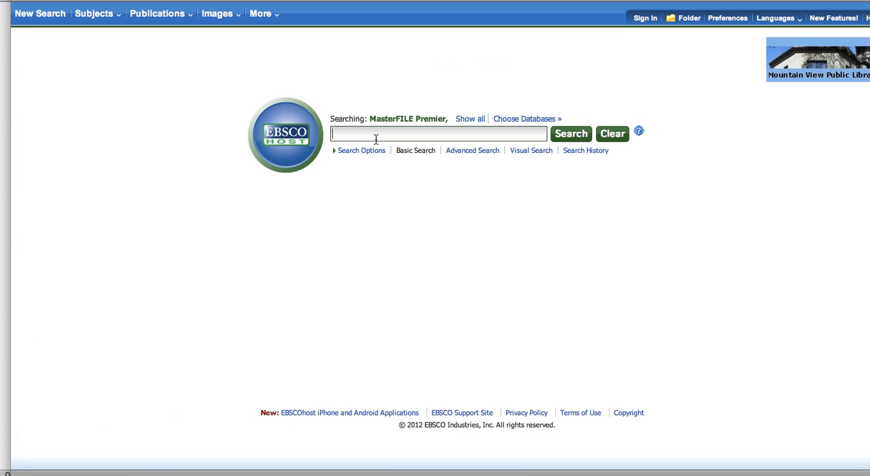
Search for 'francisco goya', returning 325 results
text(francisco g)
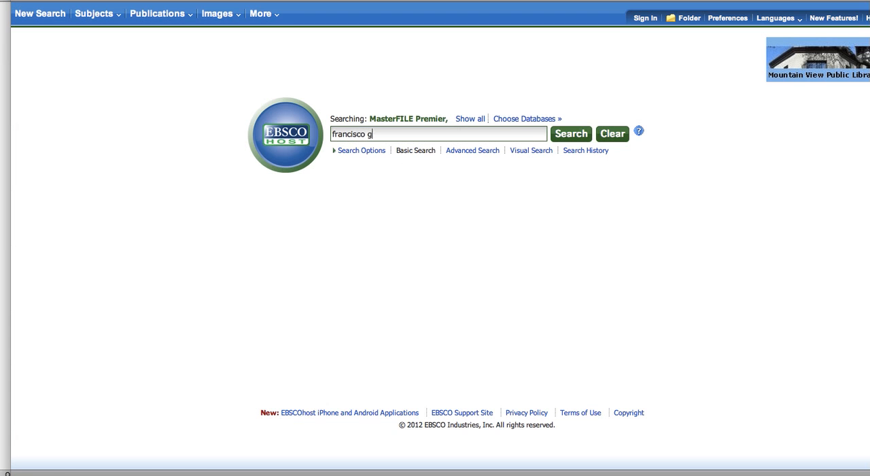
text(oya)
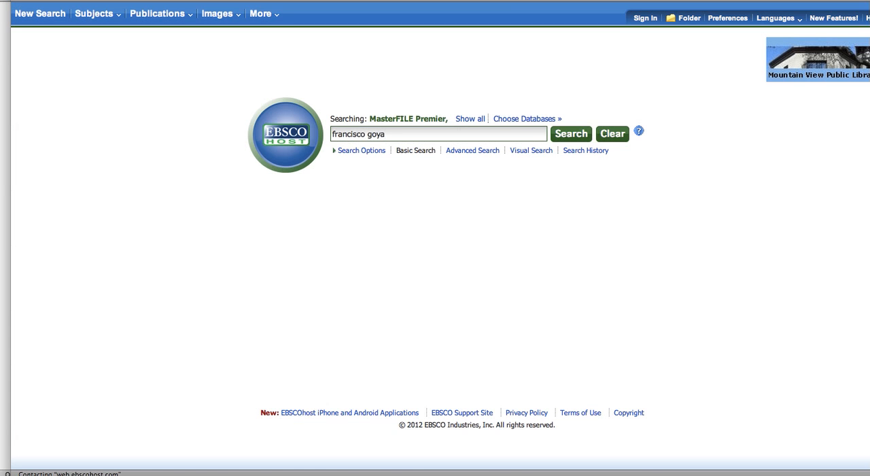
click(571, 133)
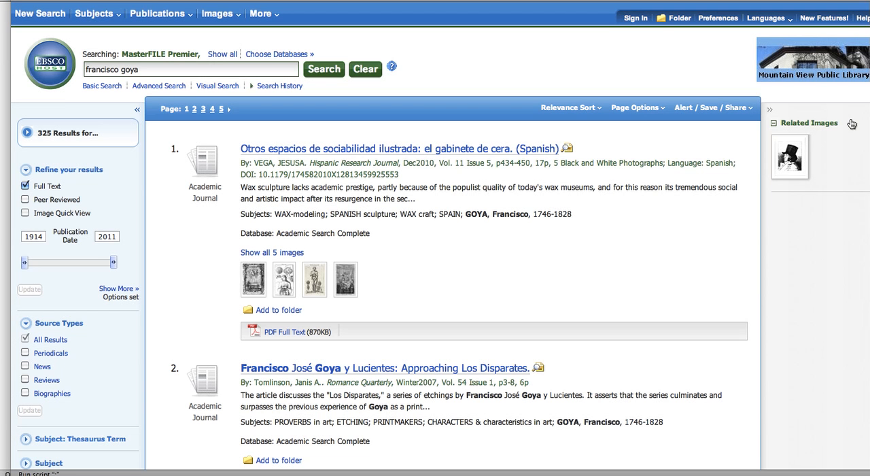
Scroll the Goya results down to the Refine your results panel
scroll(down, 3)
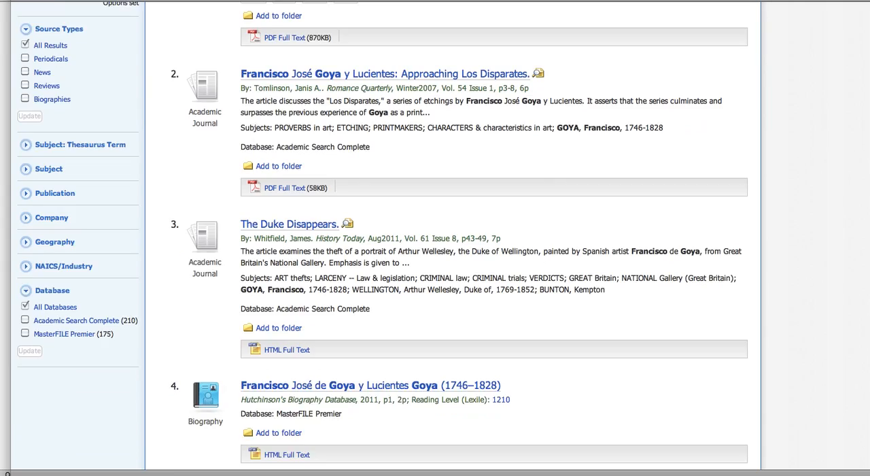
scroll(down, 3)
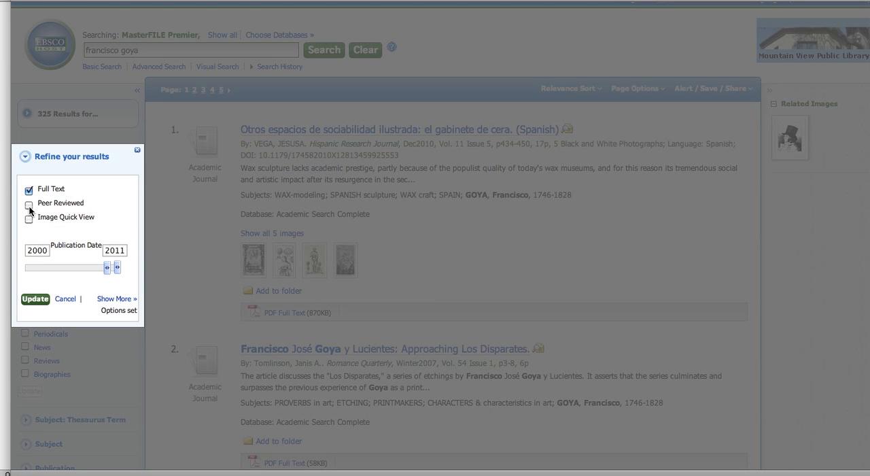
Limit to peer-reviewed articles and update, leaving 48 results
click(30, 205)
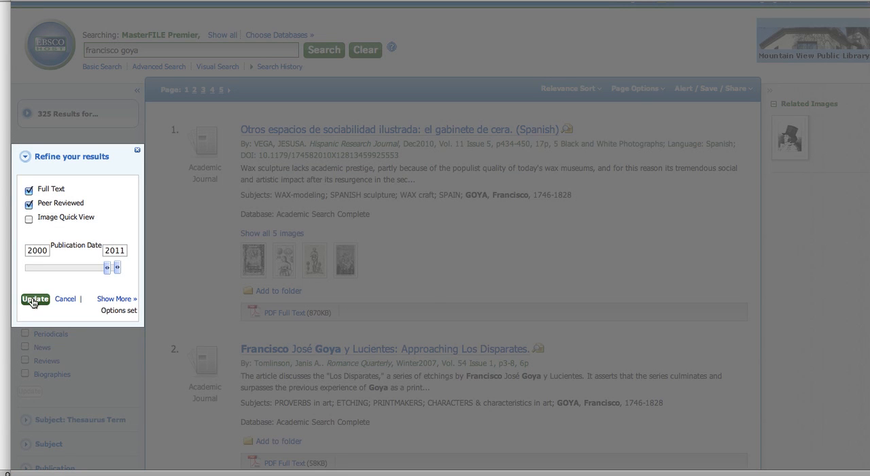
click(35, 299)
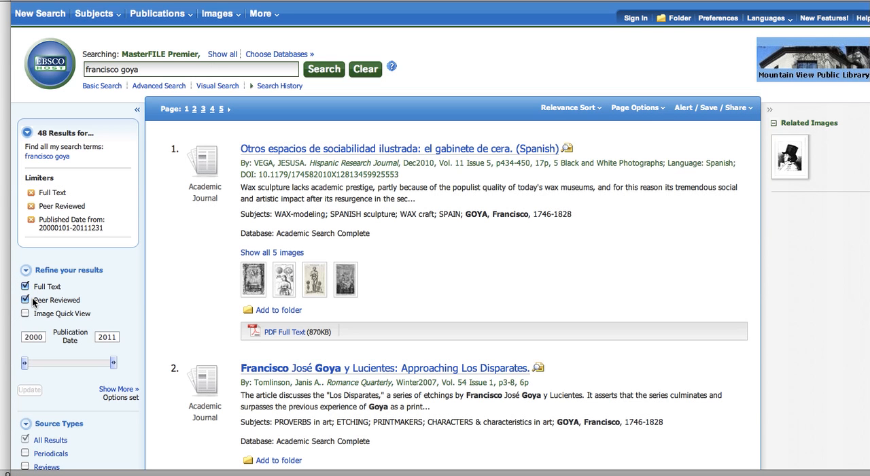
Scroll the 48 results down to 'Elusive Facts and Persuasive Fictions'
scroll(down, 3)
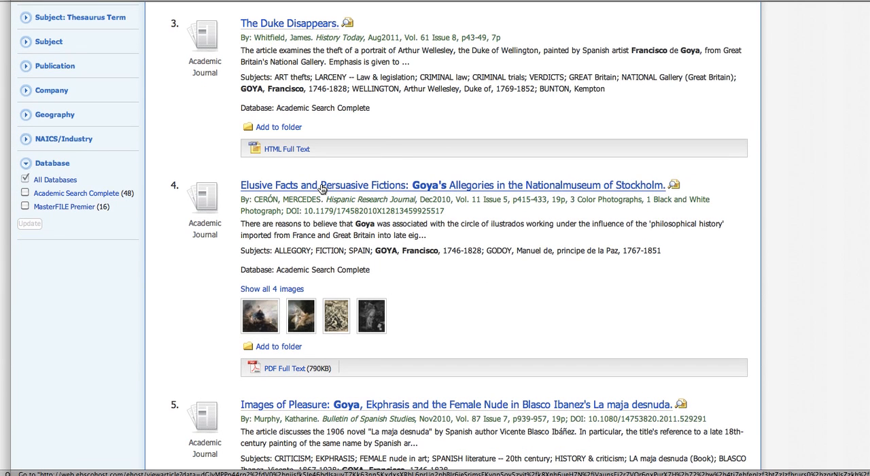
mouse_move(322, 190)
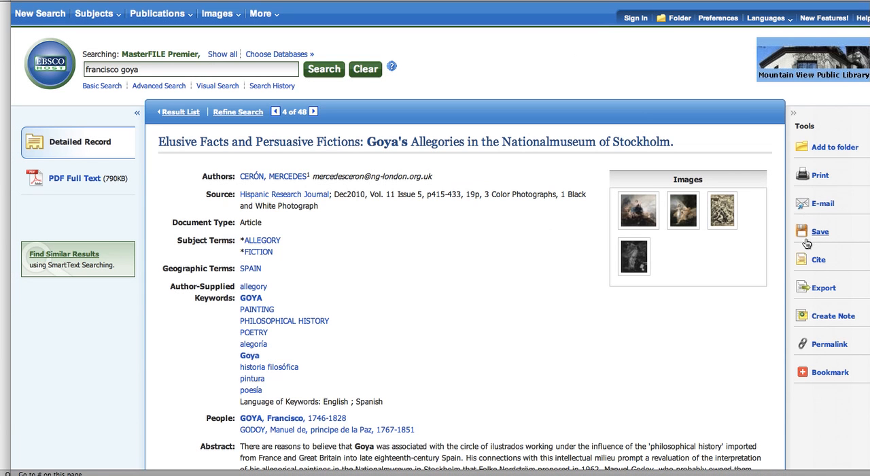
mouse_move(816, 333)
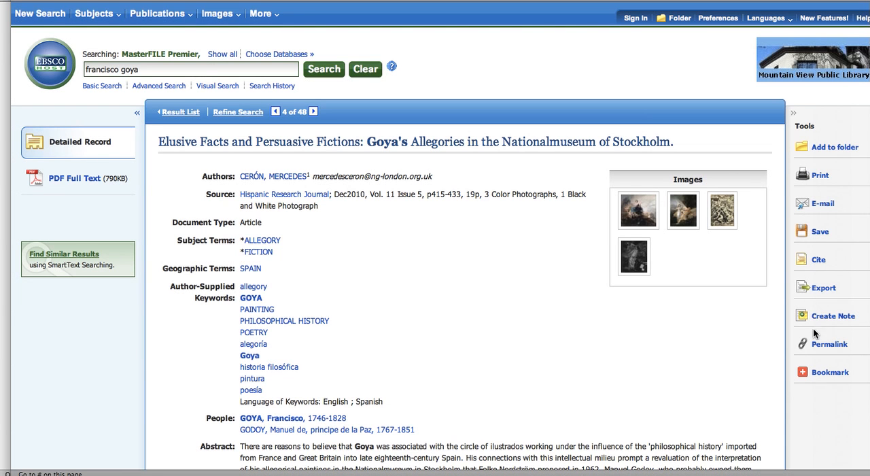
mouse_move(822, 204)
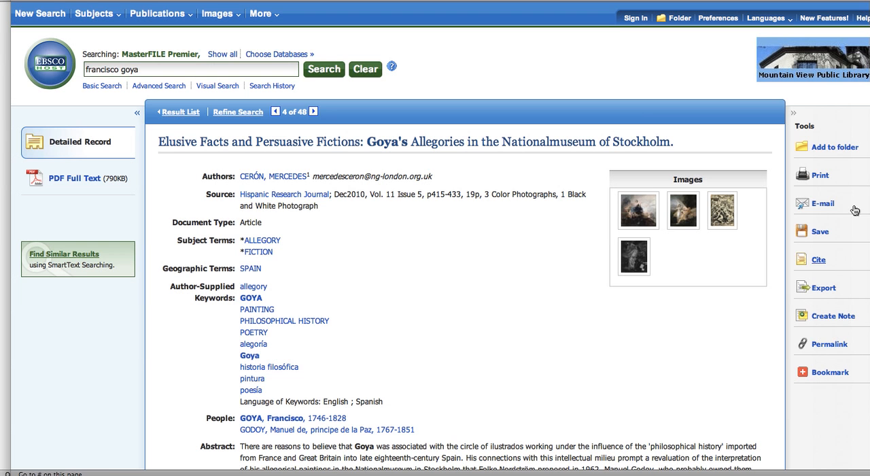
Read through the record's abstract and open its PDF Full Text
scroll(down, 3)
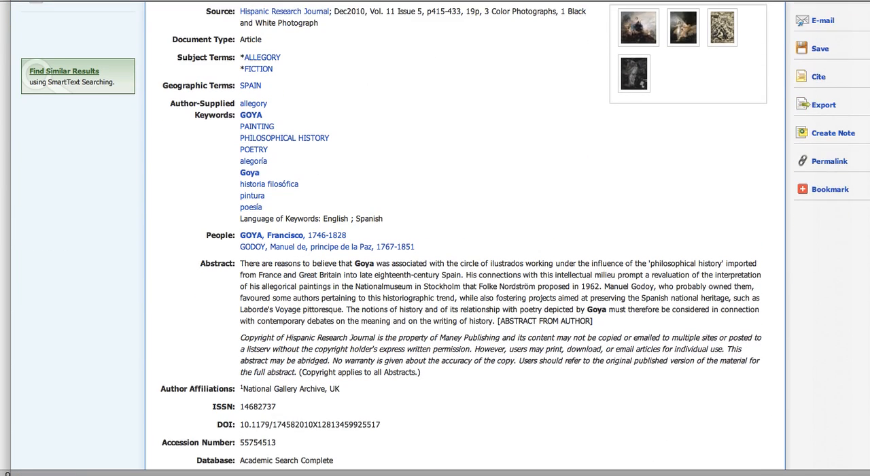
scroll(down, 3)
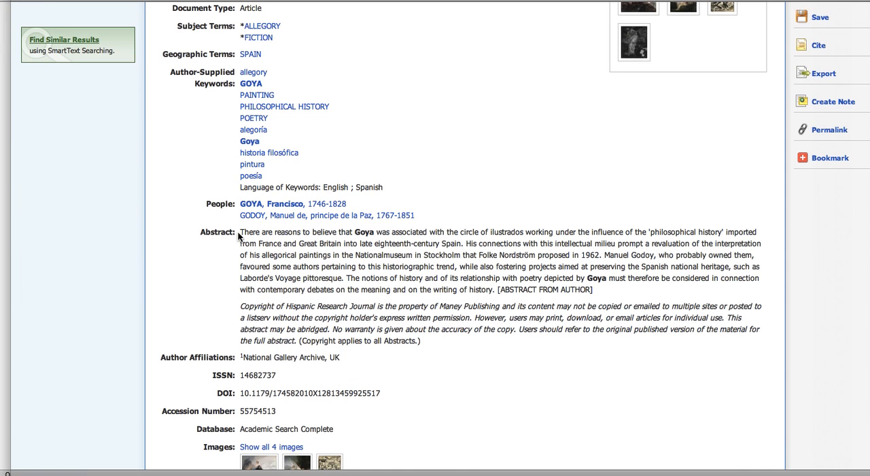
mouse_move(291, 232)
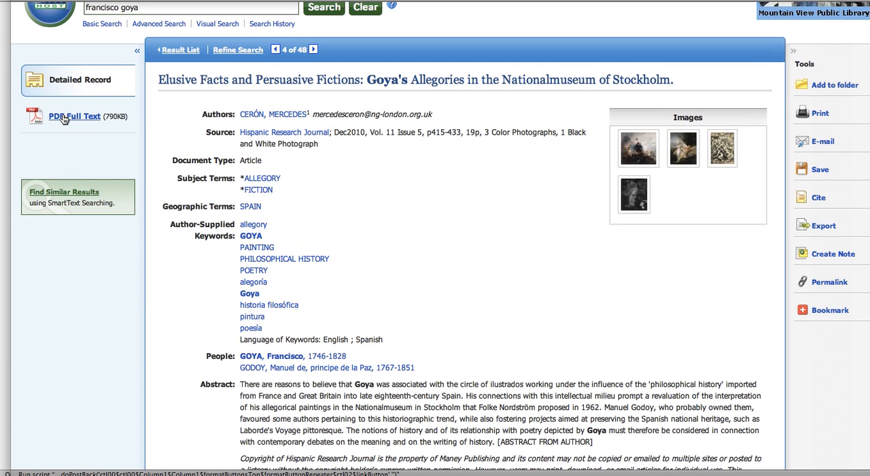
click(75, 117)
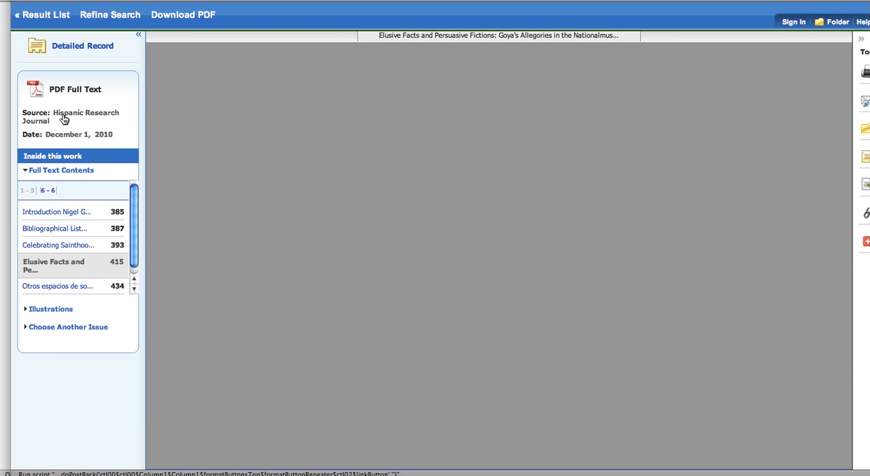